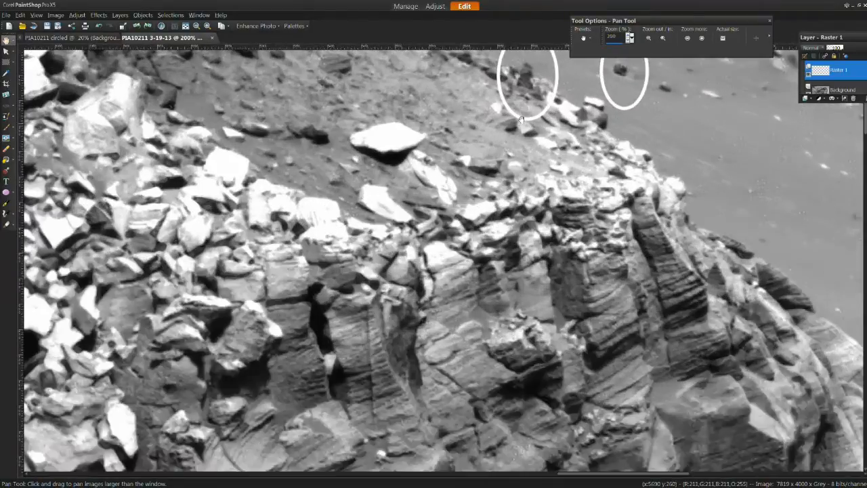
# Pan to the two circled dark shapes near the slope top and centre the right one
pyautogui.moveTo(522, 118); pyautogui.dragTo(515, 183)
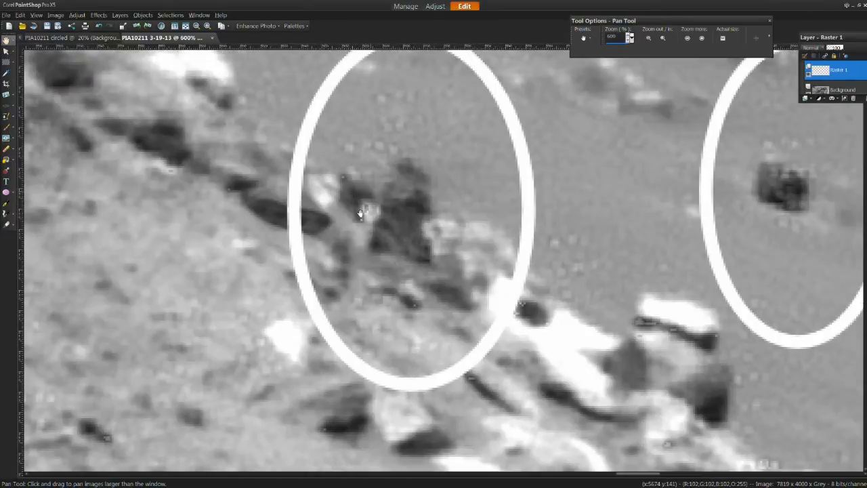
pyautogui.moveTo(486, 244)
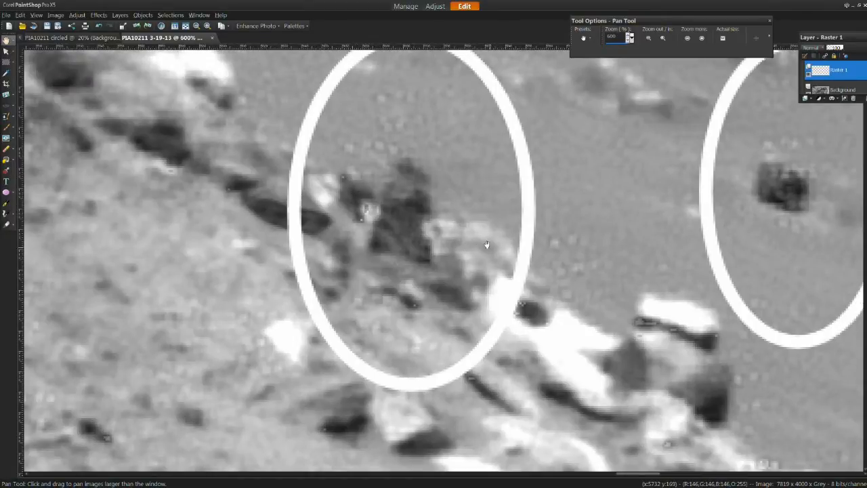
pyautogui.moveTo(476, 218)
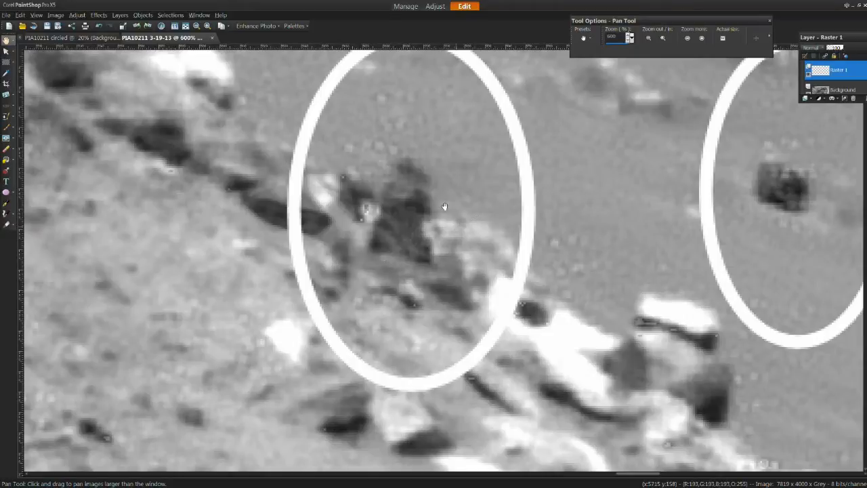
pyautogui.moveTo(464, 205)
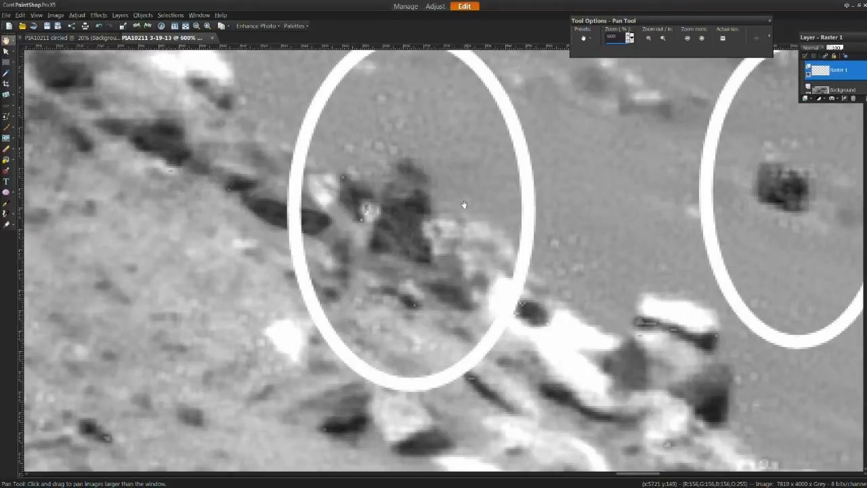
pyautogui.moveTo(387, 229)
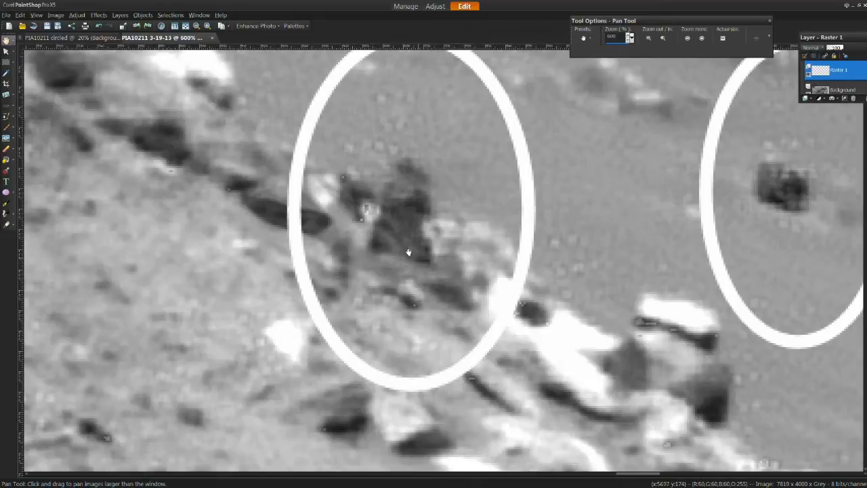
pyautogui.moveTo(381, 226)
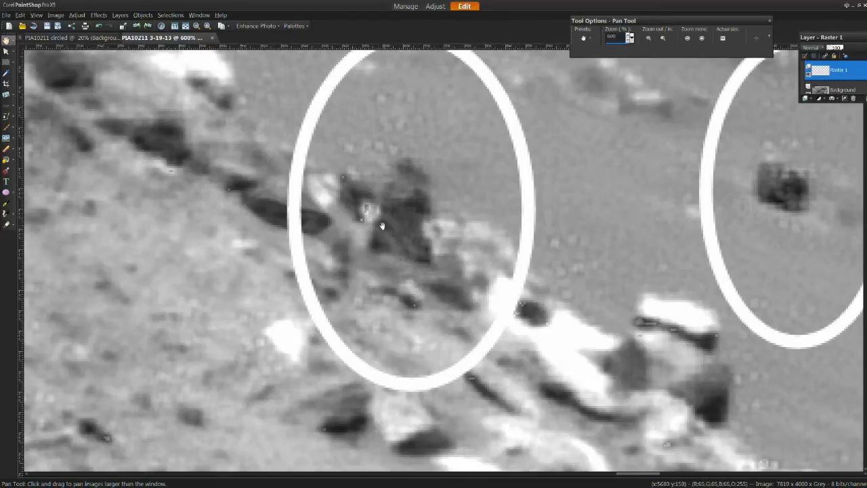
pyautogui.moveTo(424, 208)
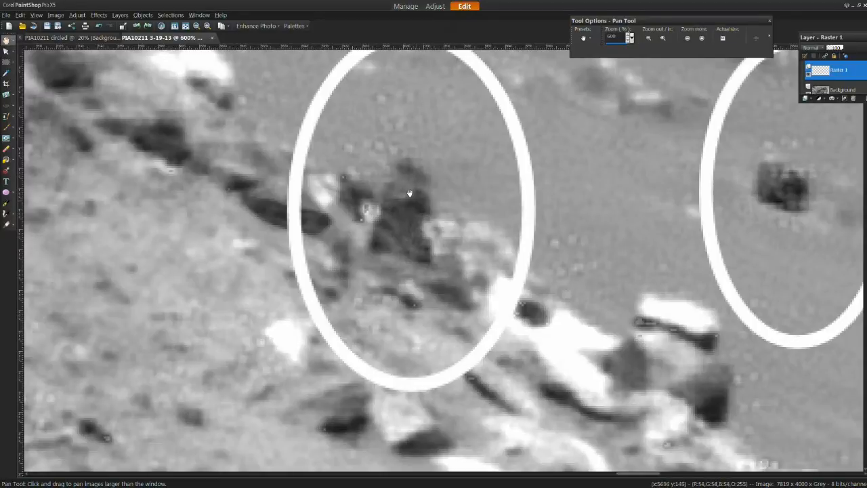
pyautogui.moveTo(409, 204)
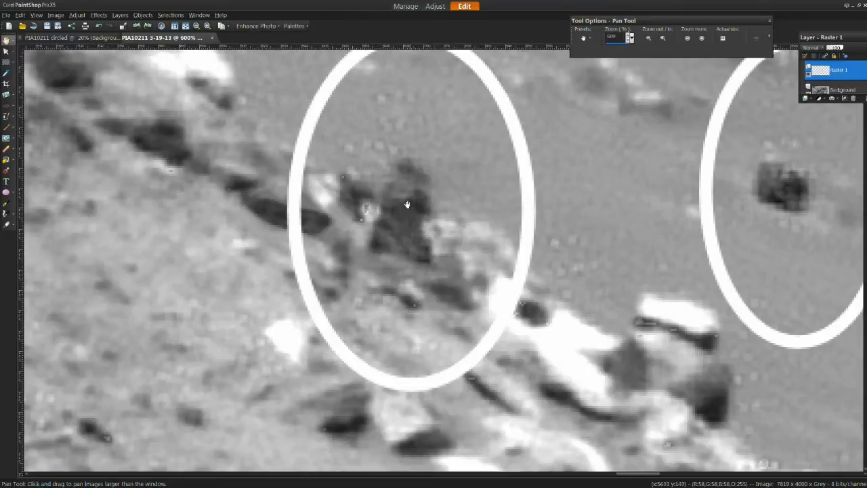
pyautogui.moveTo(413, 175)
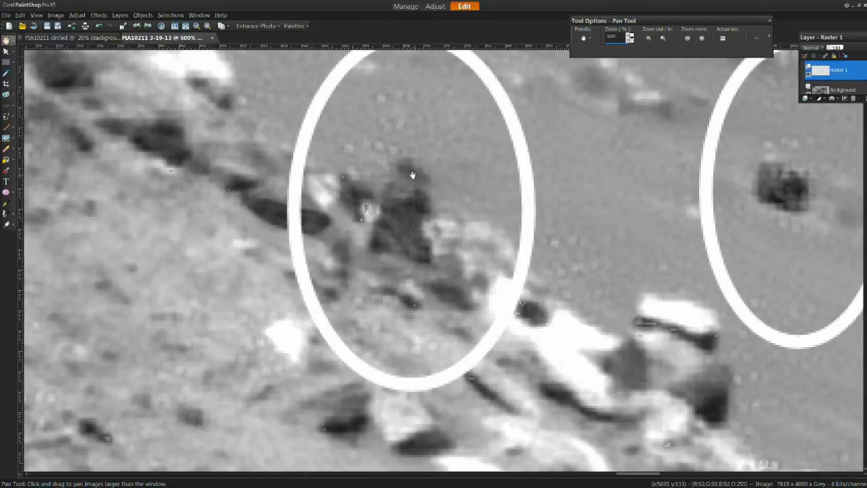
pyautogui.moveTo(522, 187)
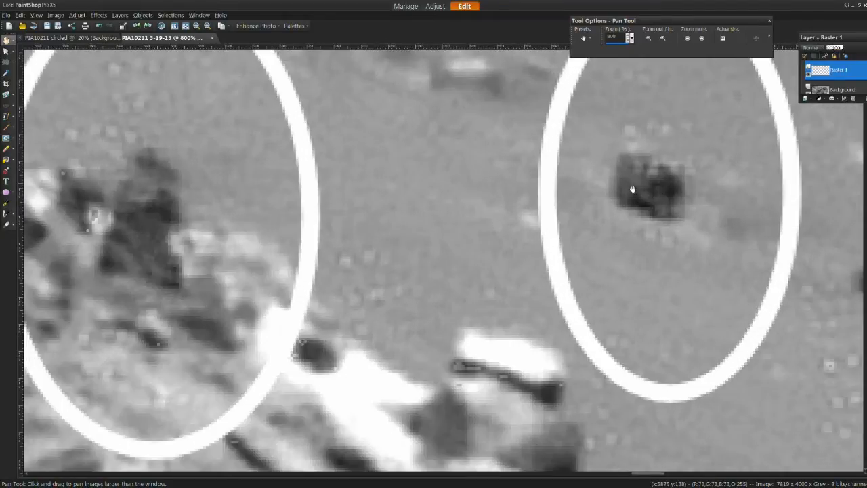
pyautogui.moveTo(633, 190); pyautogui.dragTo(649, 259)
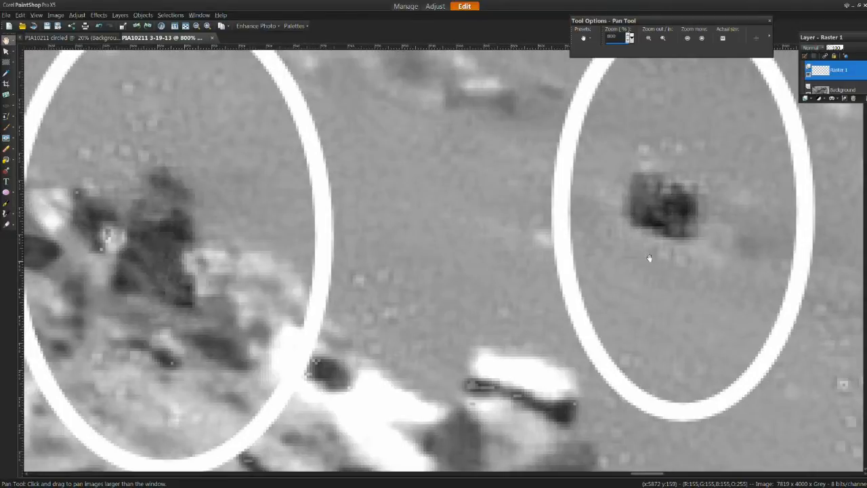
pyautogui.moveTo(649, 257); pyautogui.dragTo(574, 234)
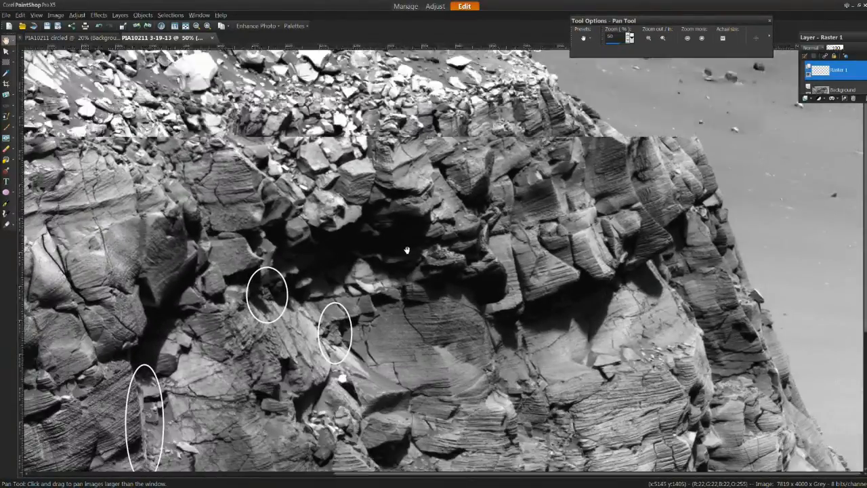
# Pan across the group of circled crevices and centre the shape inside one ellipse
pyautogui.moveTo(407, 251); pyautogui.dragTo(405, 339)
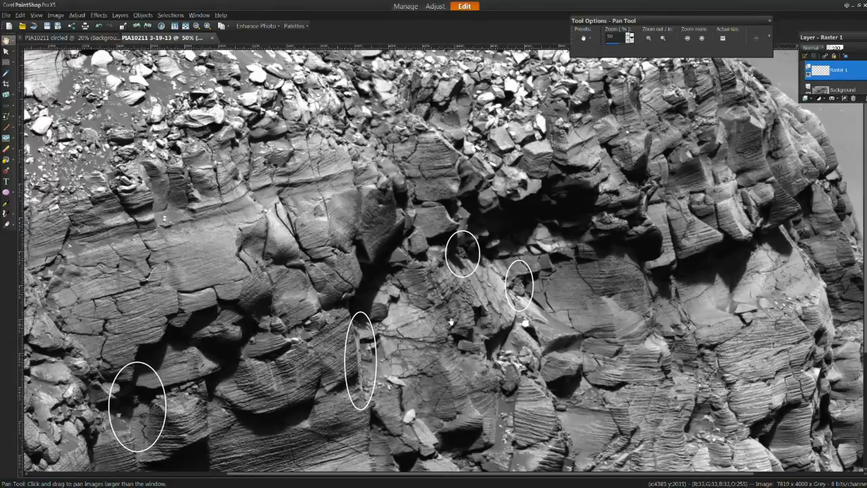
pyautogui.moveTo(453, 312)
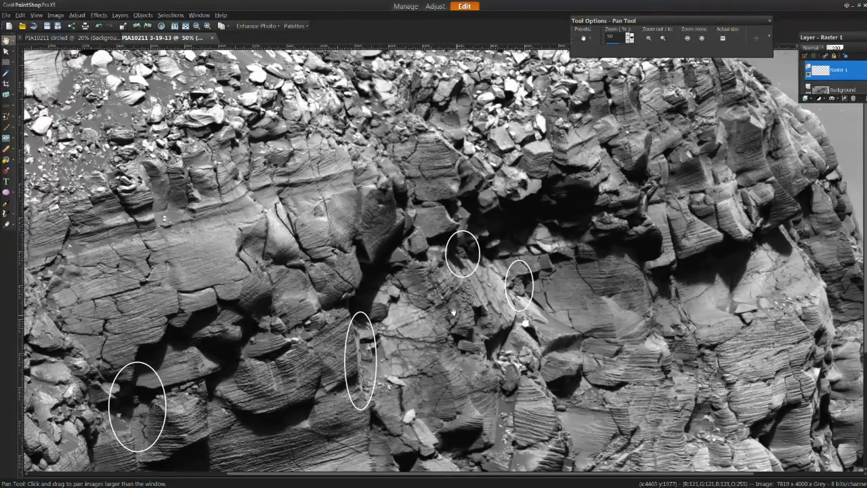
pyautogui.moveTo(613, 254)
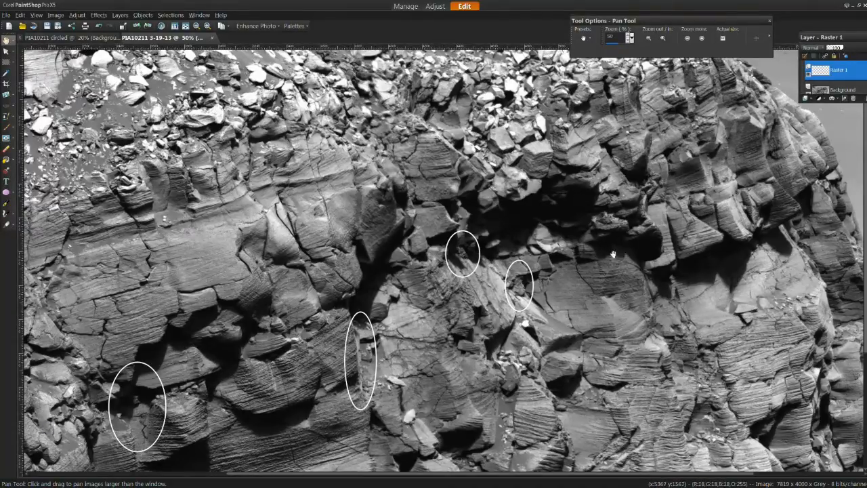
pyautogui.moveTo(564, 331)
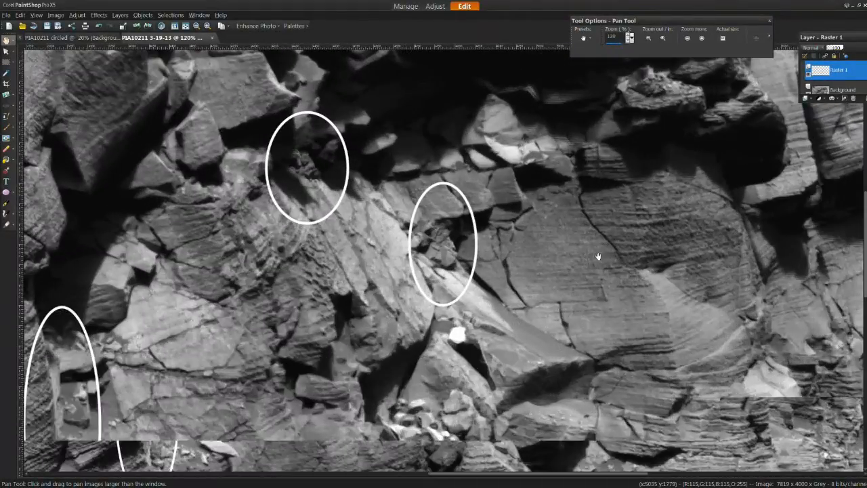
pyautogui.moveTo(599, 256); pyautogui.dragTo(395, 333)
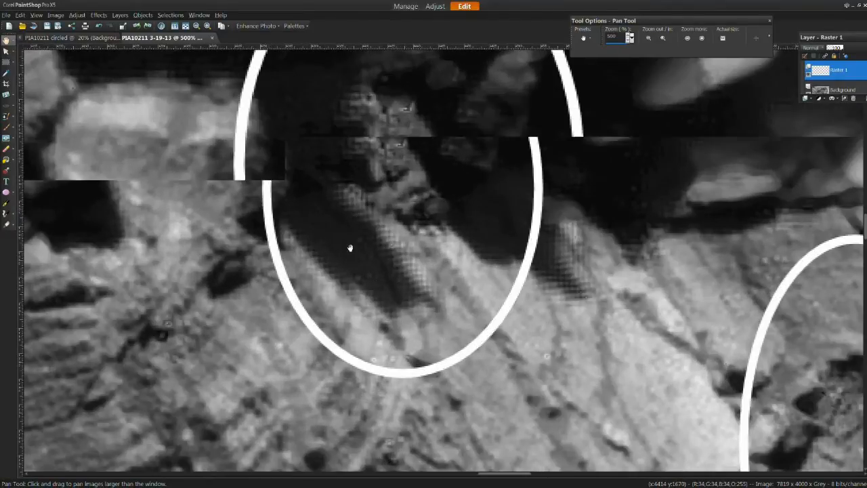
pyautogui.moveTo(350, 248); pyautogui.dragTo(393, 307)
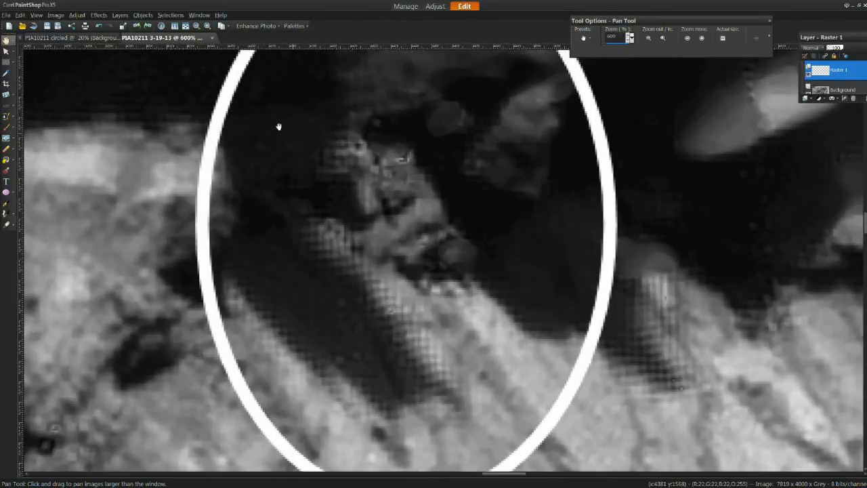
pyautogui.moveTo(351, 162)
pyautogui.write('500')
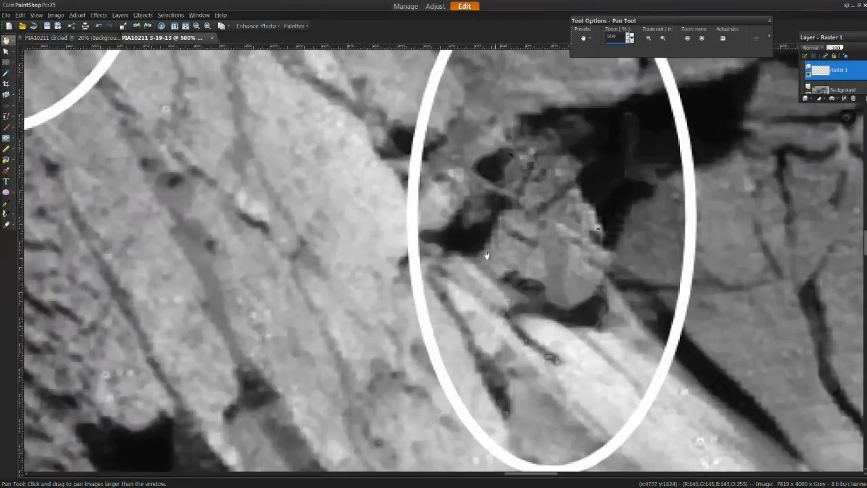
# Pan to centre the circled shape within the close-up view
pyautogui.moveTo(487, 256); pyautogui.dragTo(369, 280)
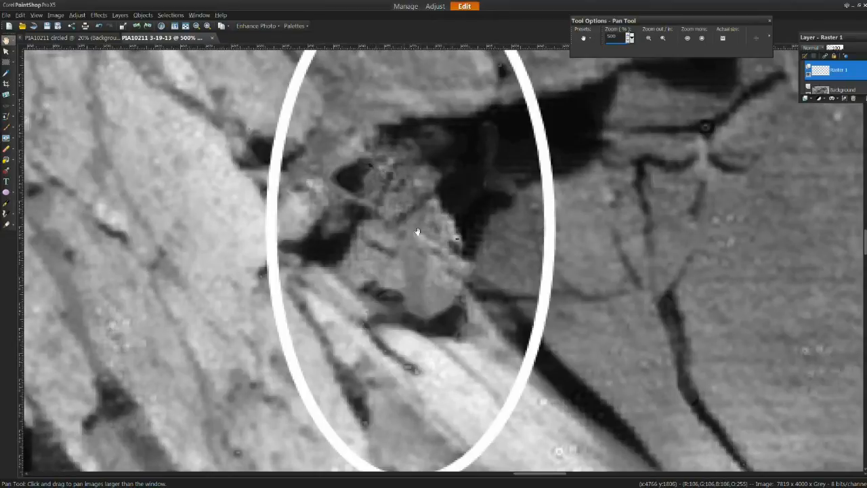
pyautogui.moveTo(417, 176)
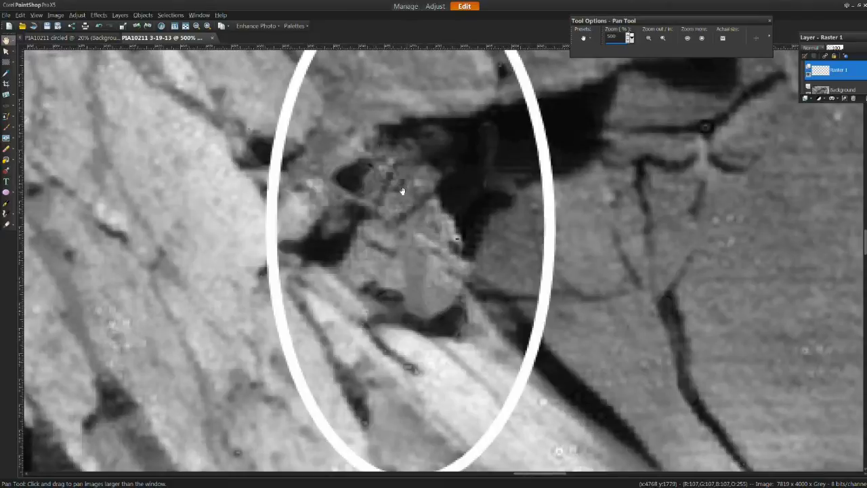
pyautogui.moveTo(284, 158)
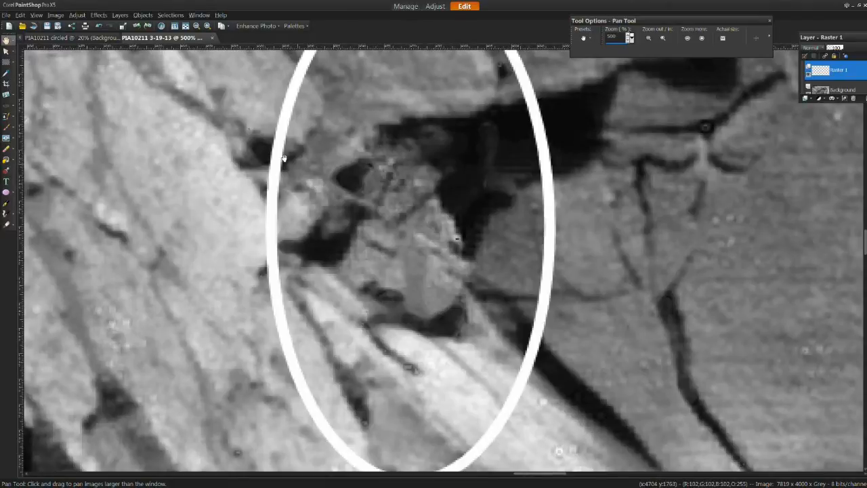
pyautogui.moveTo(349, 203)
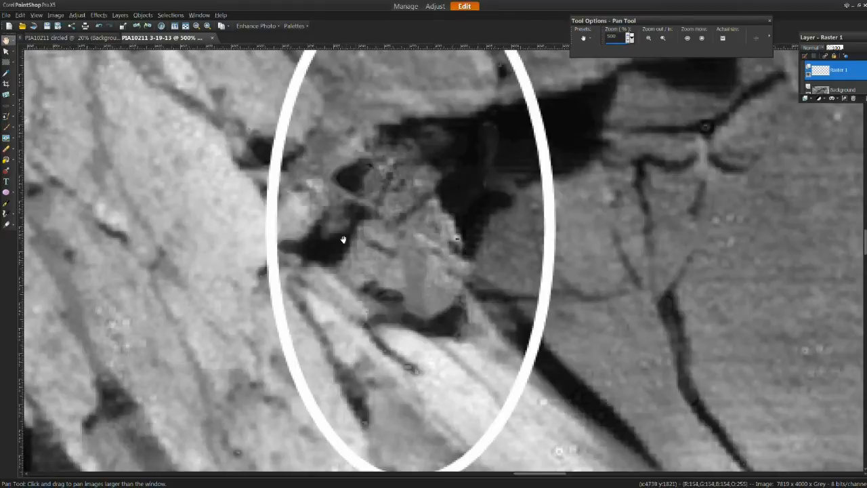
pyautogui.moveTo(409, 214)
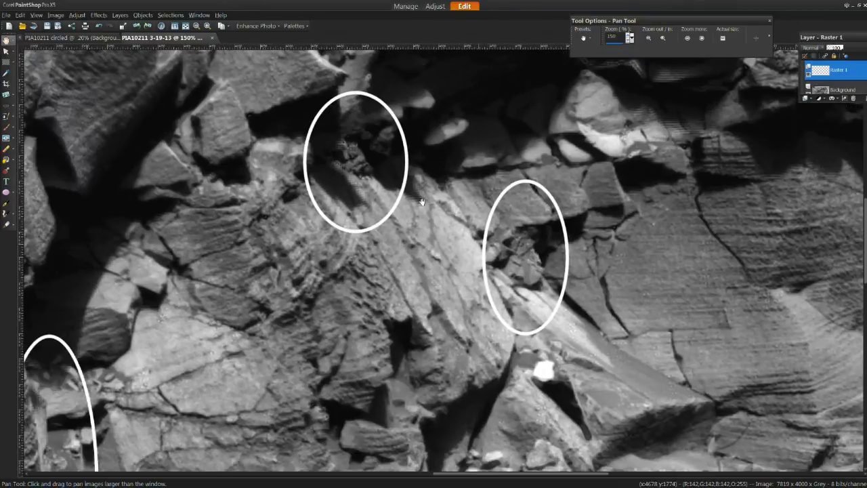
pyautogui.moveTo(397, 156)
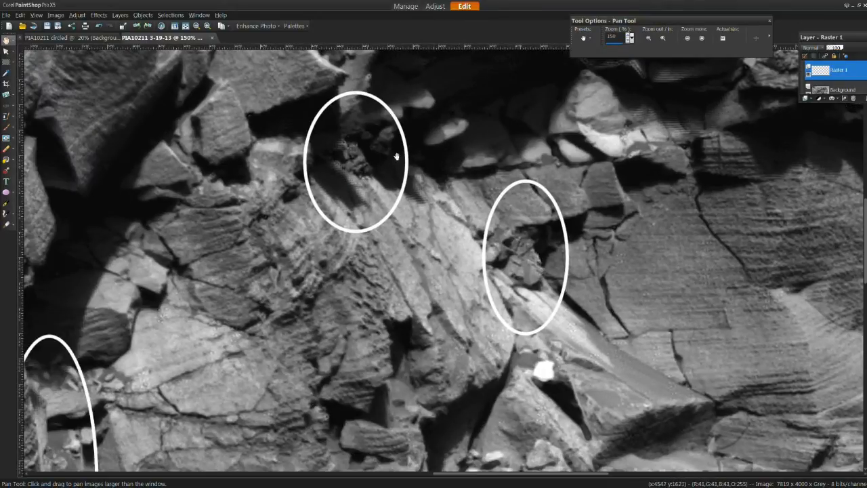
pyautogui.moveTo(452, 253)
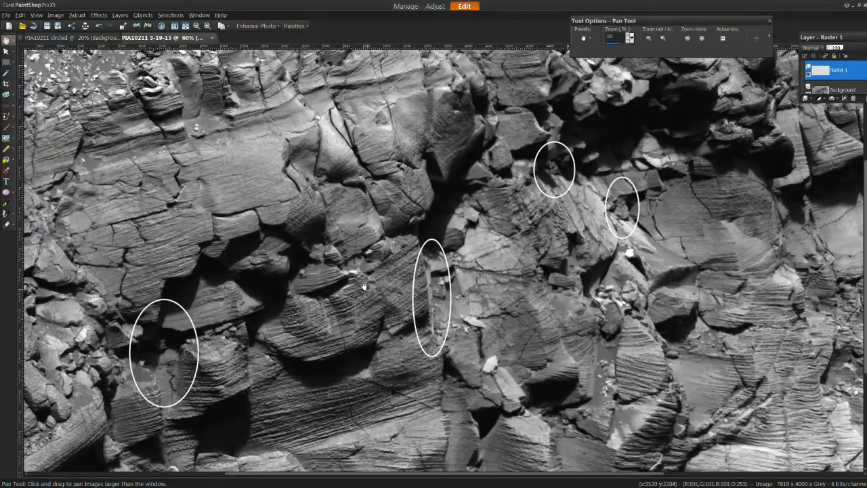
# Pan from spot to spot along the cliff, ending around the circled wall figure
pyautogui.moveTo(364, 286); pyautogui.dragTo(487, 257)
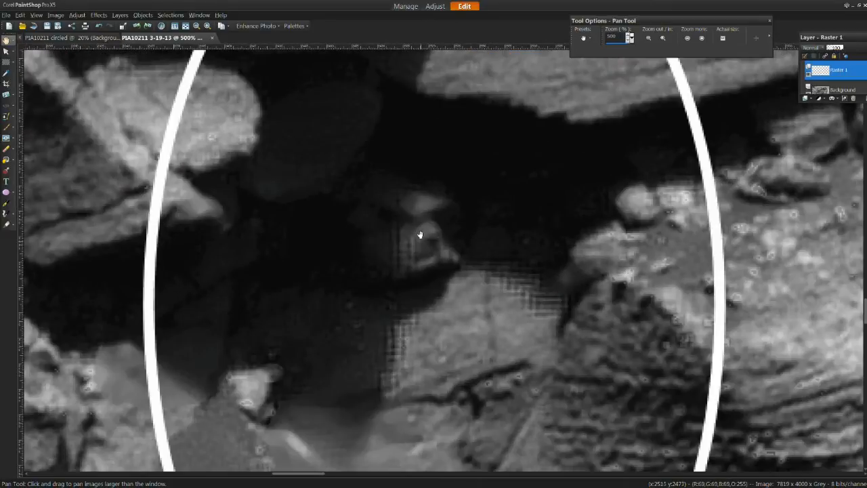
pyautogui.moveTo(420, 234); pyautogui.dragTo(438, 166)
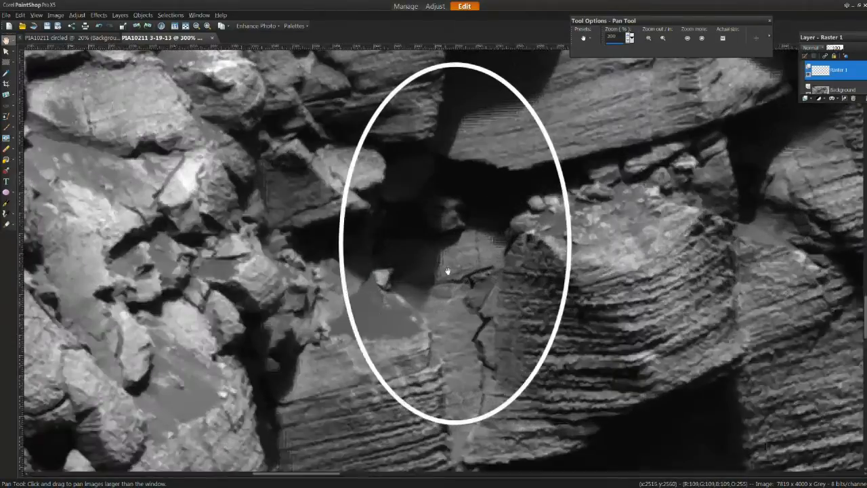
pyautogui.moveTo(448, 271); pyautogui.dragTo(464, 205)
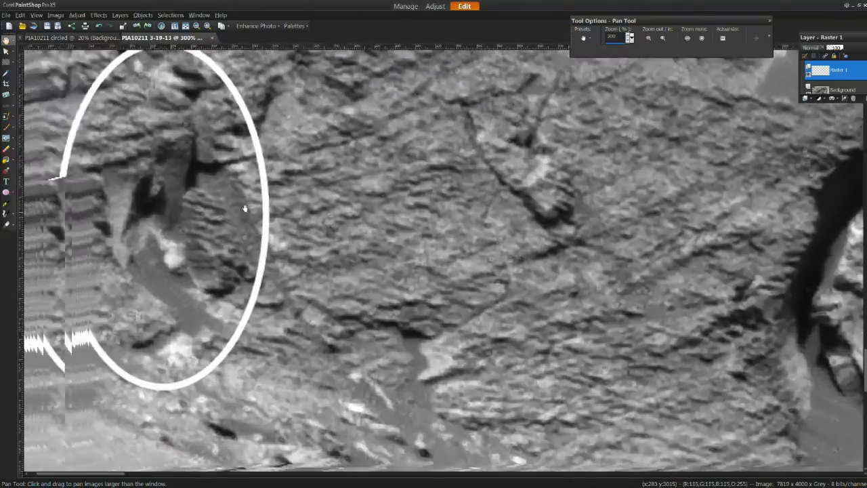
pyautogui.moveTo(246, 208); pyautogui.dragTo(225, 203)
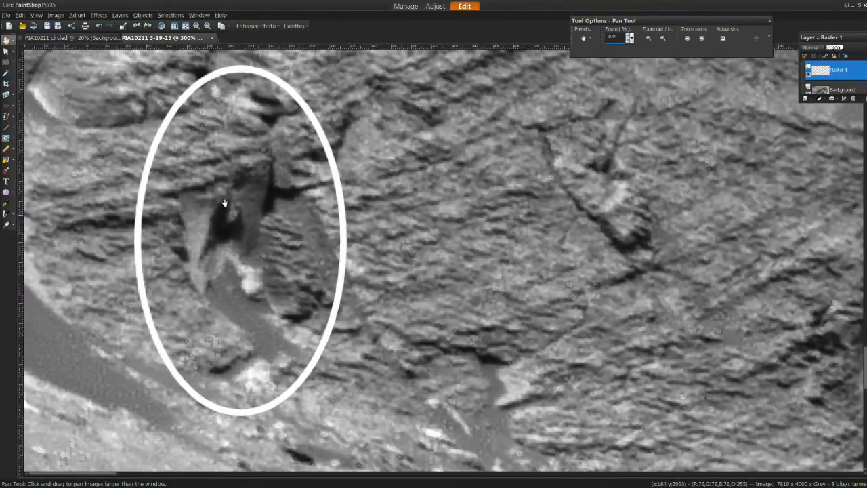
pyautogui.moveTo(191, 232)
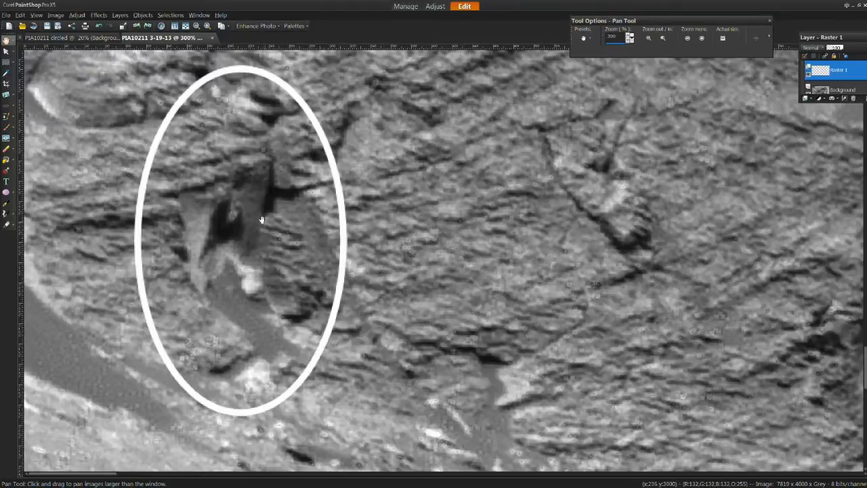
pyautogui.moveTo(196, 277)
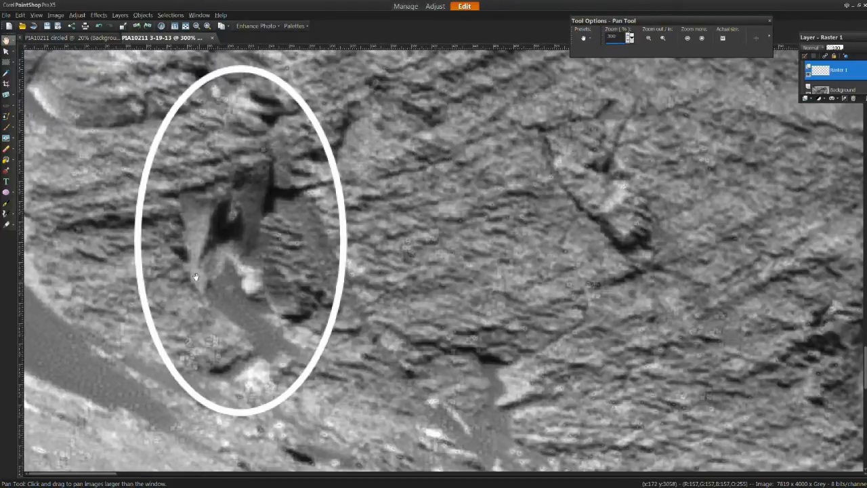
pyautogui.moveTo(226, 181)
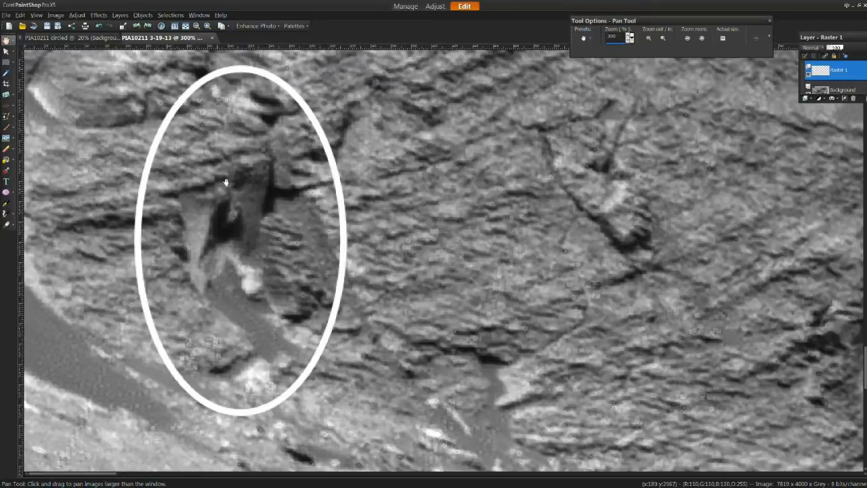
pyautogui.moveTo(196, 234)
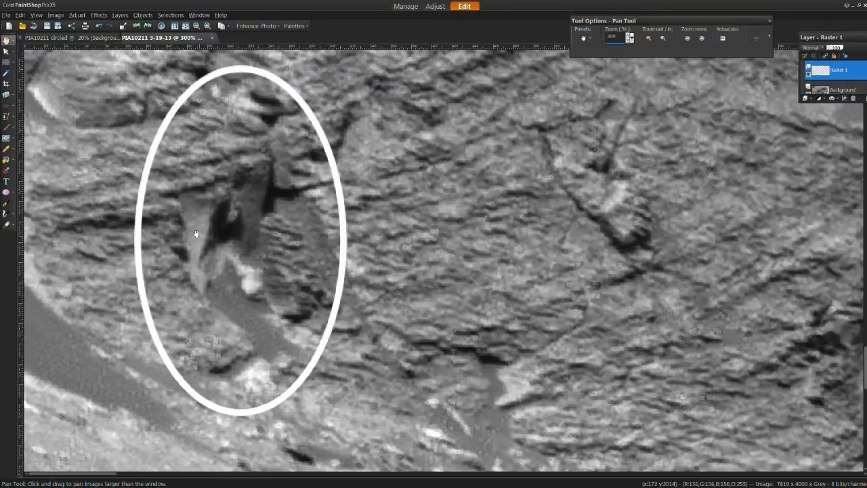
pyautogui.moveTo(210, 196)
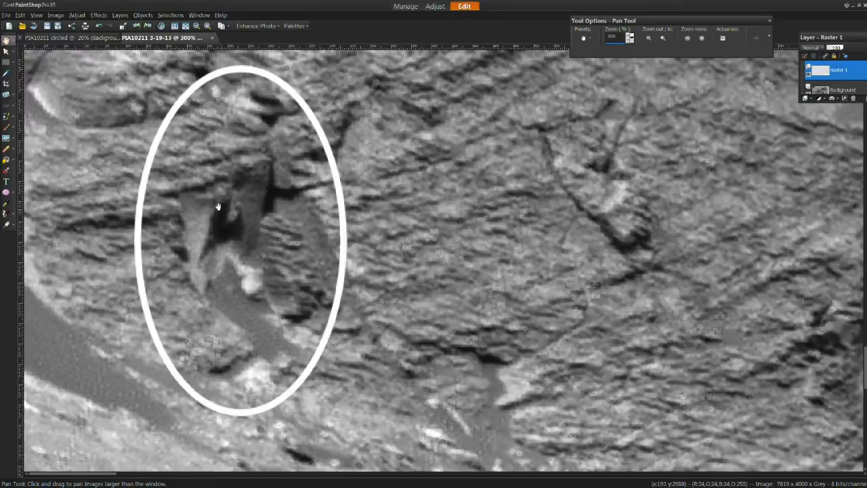
pyautogui.moveTo(235, 196)
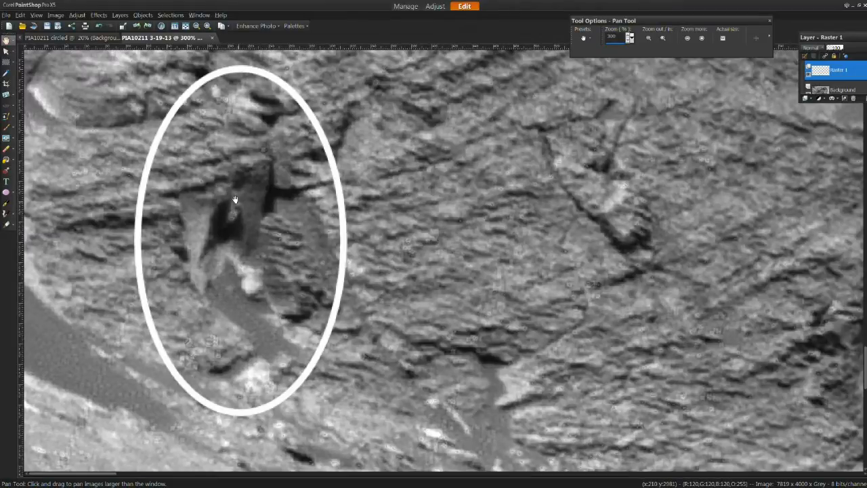
pyautogui.moveTo(218, 197)
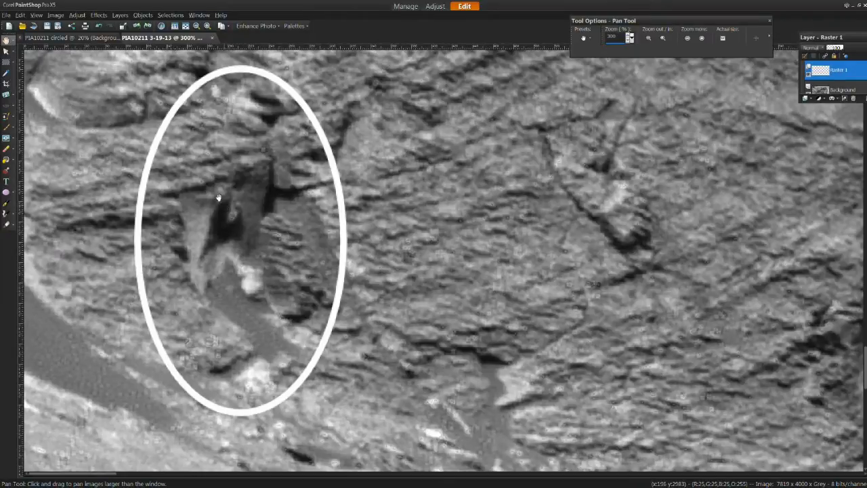
pyautogui.moveTo(224, 207)
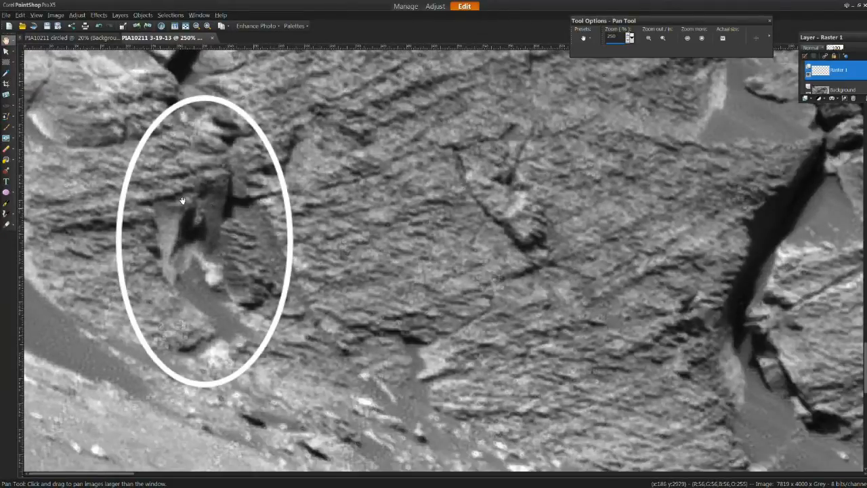
pyautogui.moveTo(211, 219)
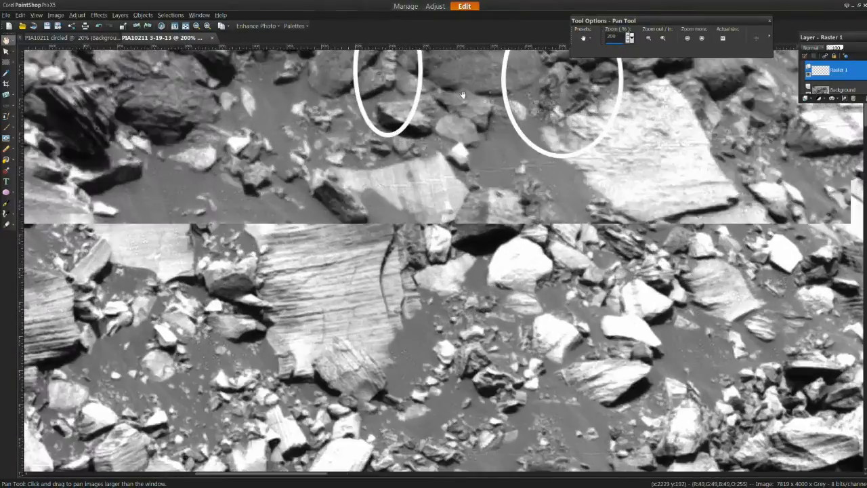
# Pan to frame and recentre the two circled spots among the boulders
pyautogui.moveTo(462, 95); pyautogui.dragTo(488, 170)
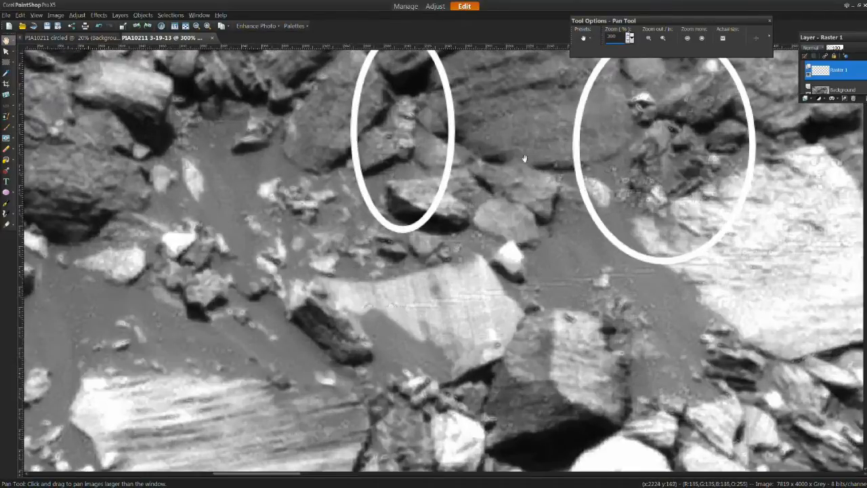
pyautogui.moveTo(526, 158); pyautogui.dragTo(520, 190)
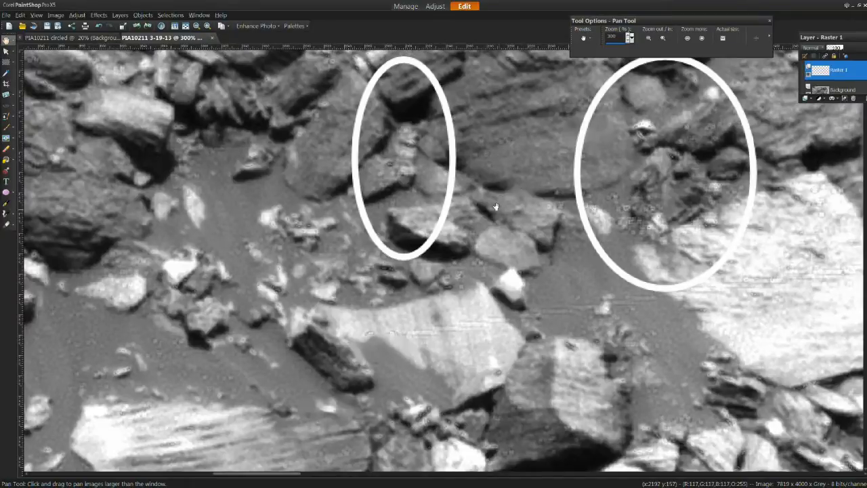
pyautogui.moveTo(533, 174)
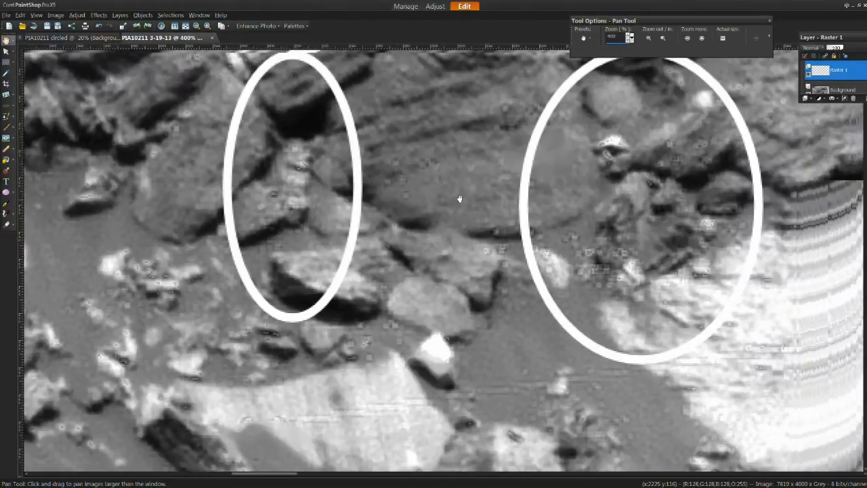
pyautogui.moveTo(460, 198); pyautogui.dragTo(579, 171)
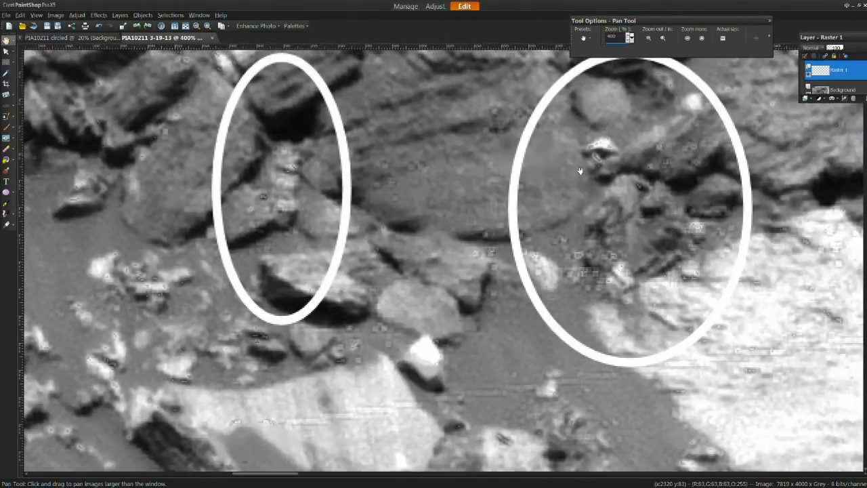
pyautogui.moveTo(681, 214)
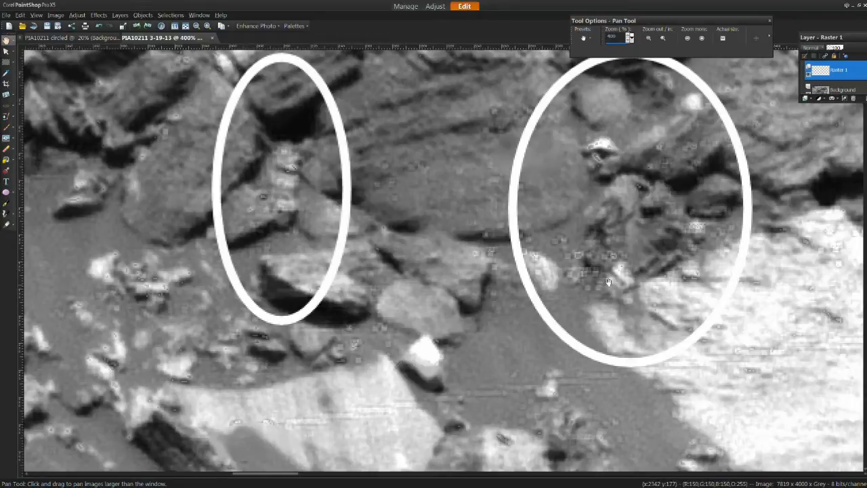
pyautogui.moveTo(698, 250)
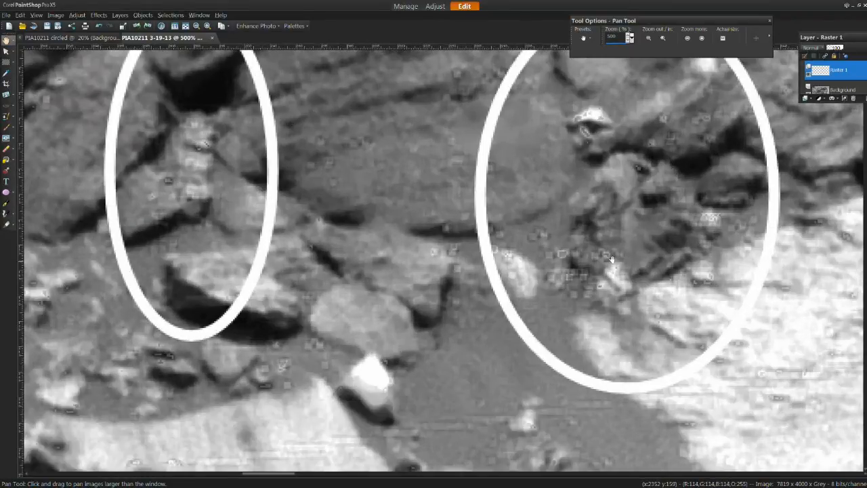
pyautogui.moveTo(508, 197)
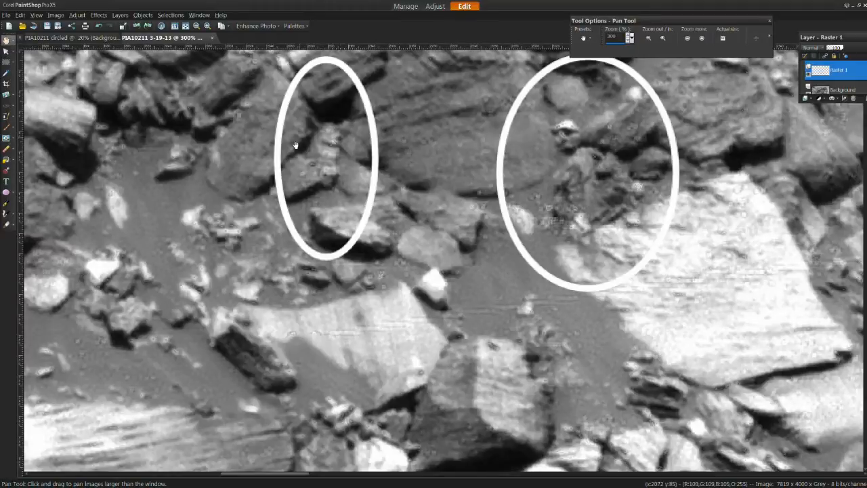
pyautogui.moveTo(424, 147)
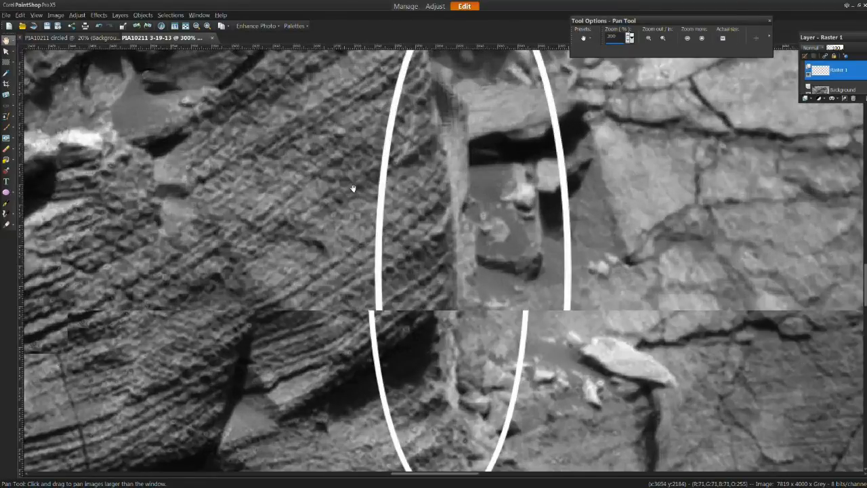
# Pan to keep the tall narrow circled crevice centred as the zoom changes
pyautogui.moveTo(352, 188); pyautogui.dragTo(283, 198)
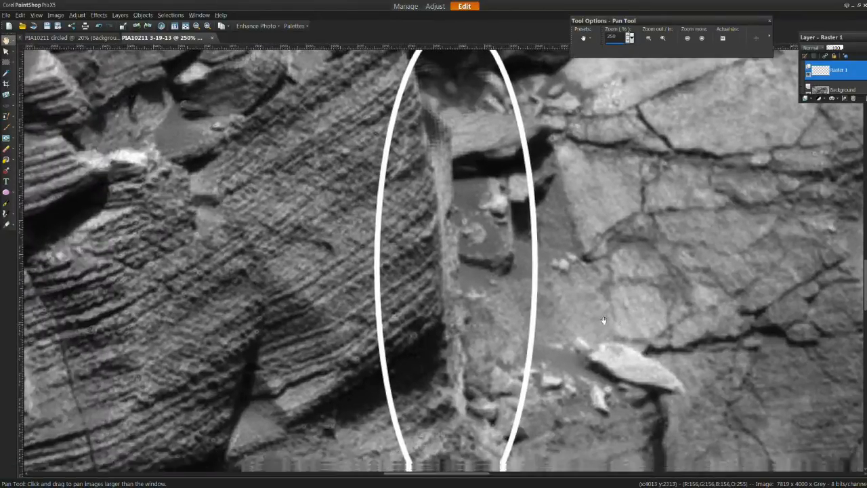
pyautogui.moveTo(604, 320); pyautogui.dragTo(513, 290)
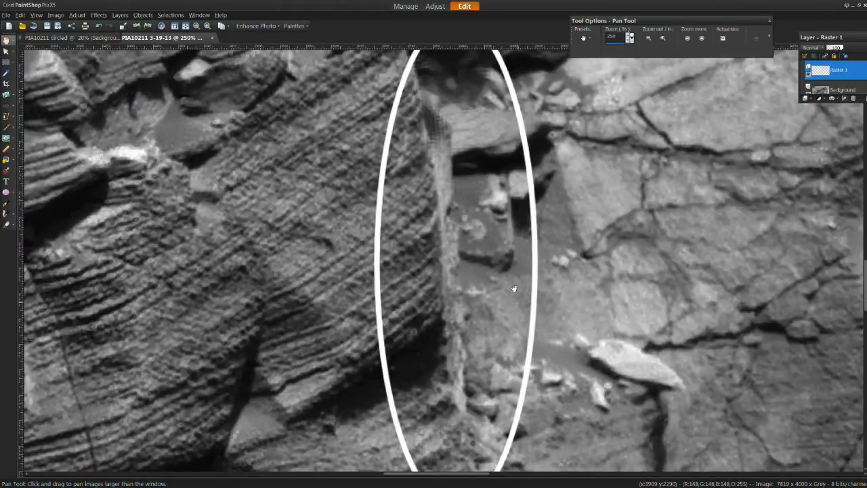
pyautogui.moveTo(601, 258)
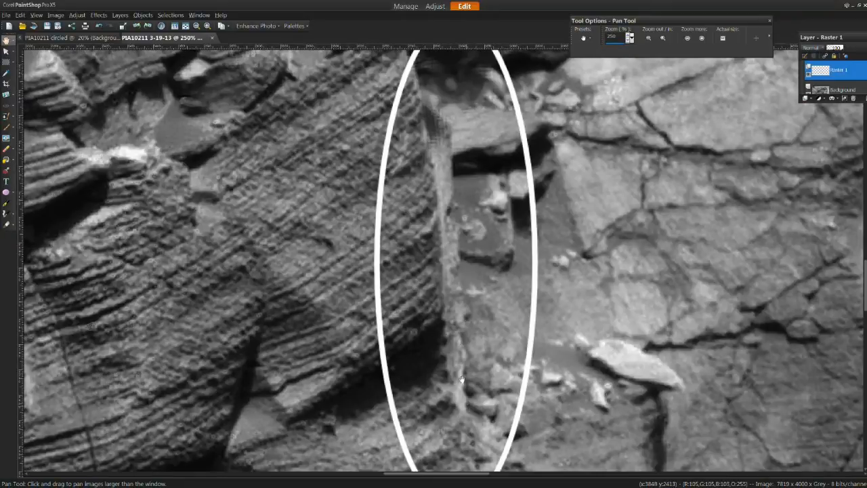
pyautogui.moveTo(481, 161)
pyautogui.write('300')
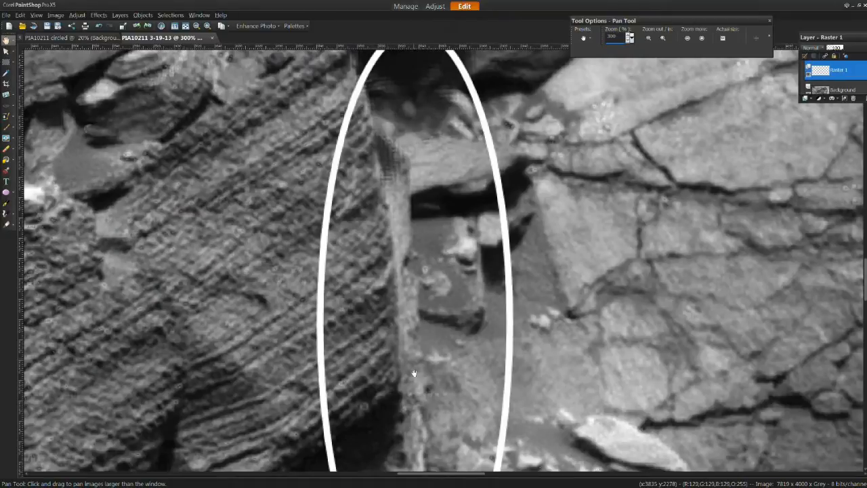
pyautogui.moveTo(396, 290)
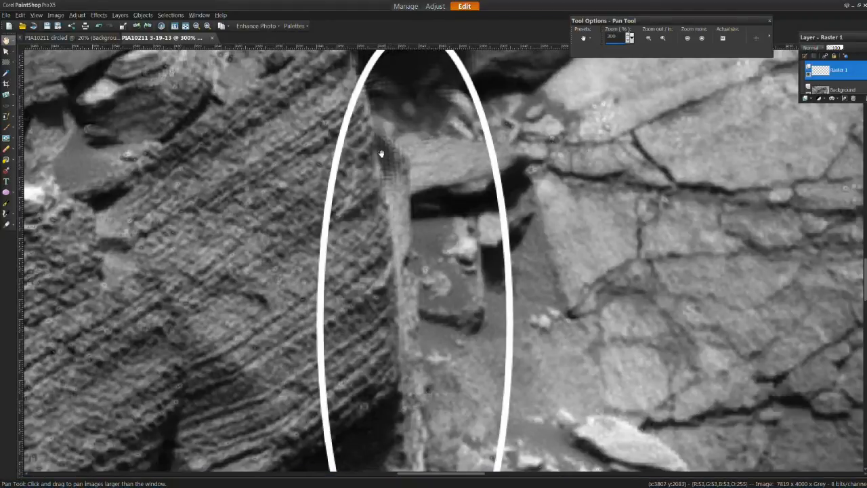
pyautogui.moveTo(387, 147)
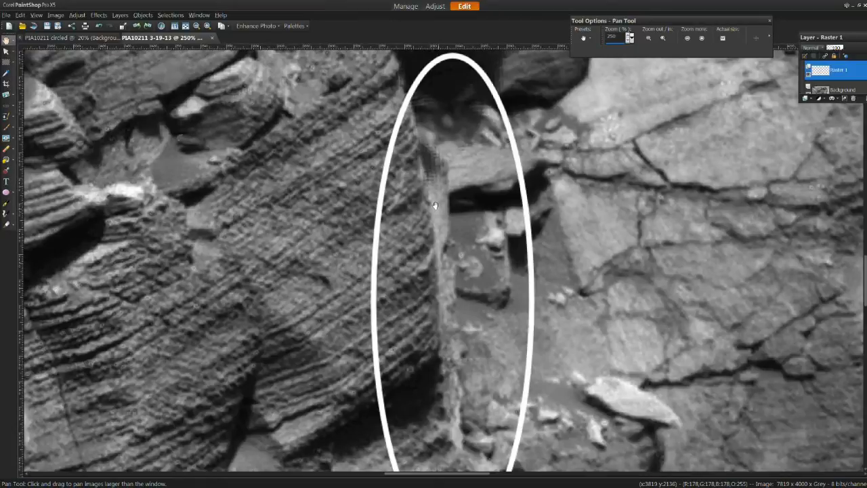
pyautogui.moveTo(436, 205); pyautogui.dragTo(425, 180)
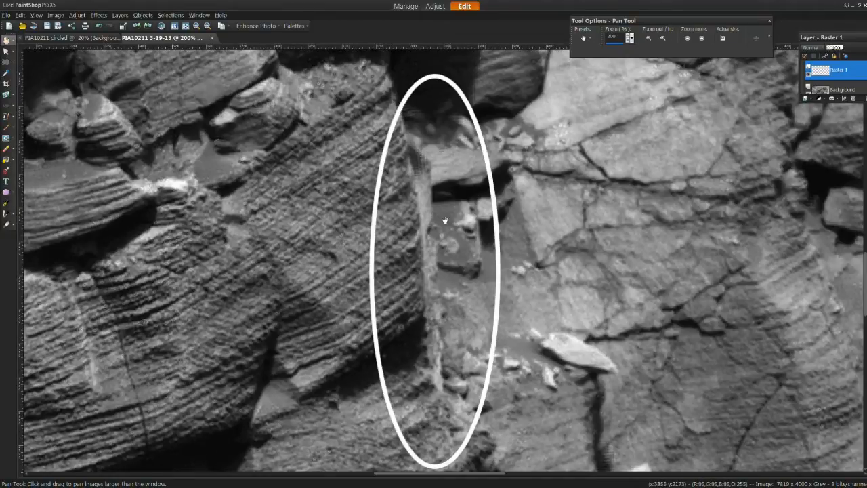
pyautogui.moveTo(445, 215)
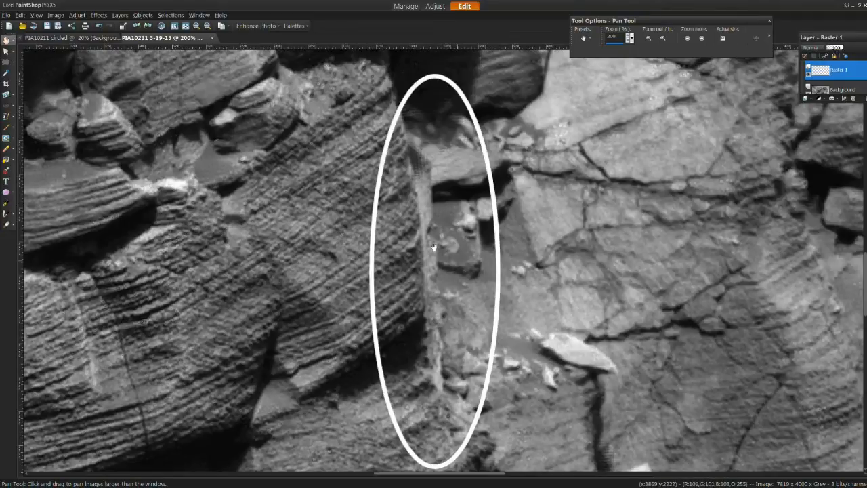
pyautogui.moveTo(402, 213)
pyautogui.write('150')
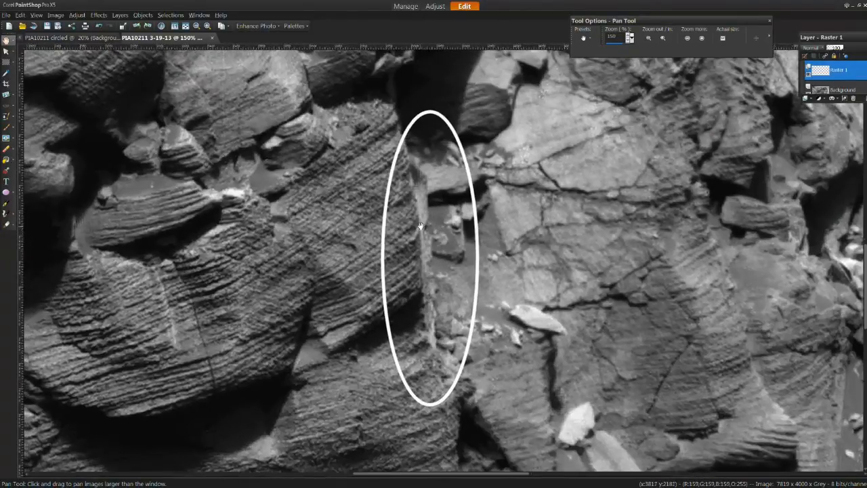
# Pan the view across the crater wall before fitting the whole image
pyautogui.moveTo(419, 226); pyautogui.dragTo(418, 287)
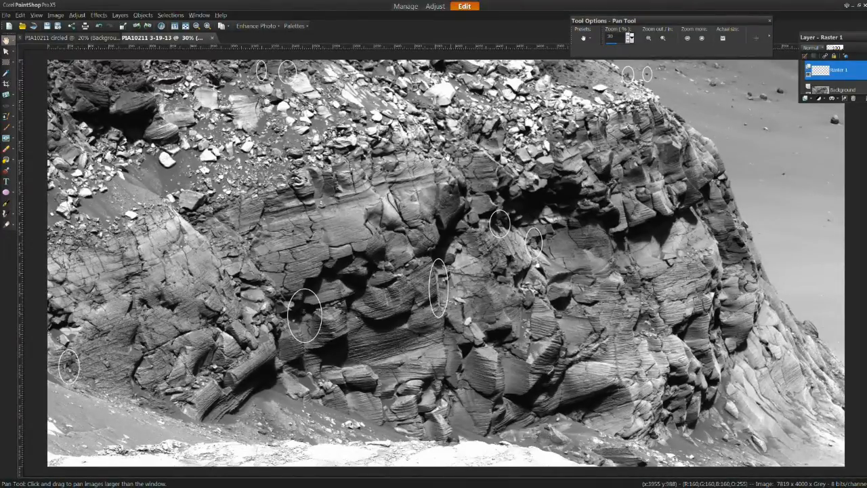
pyautogui.moveTo(445, 186)
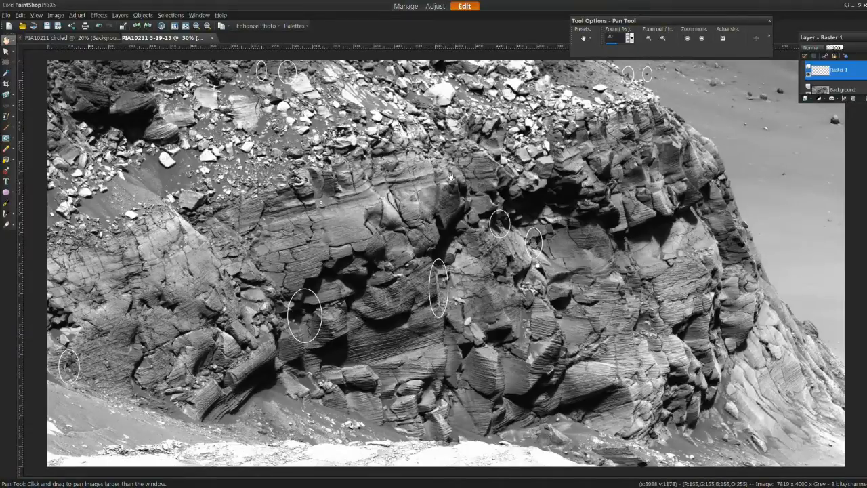
pyautogui.moveTo(441, 171)
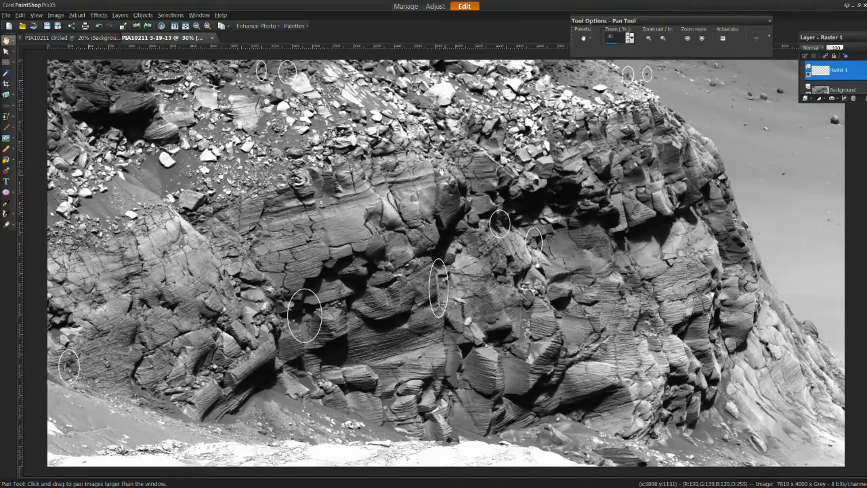